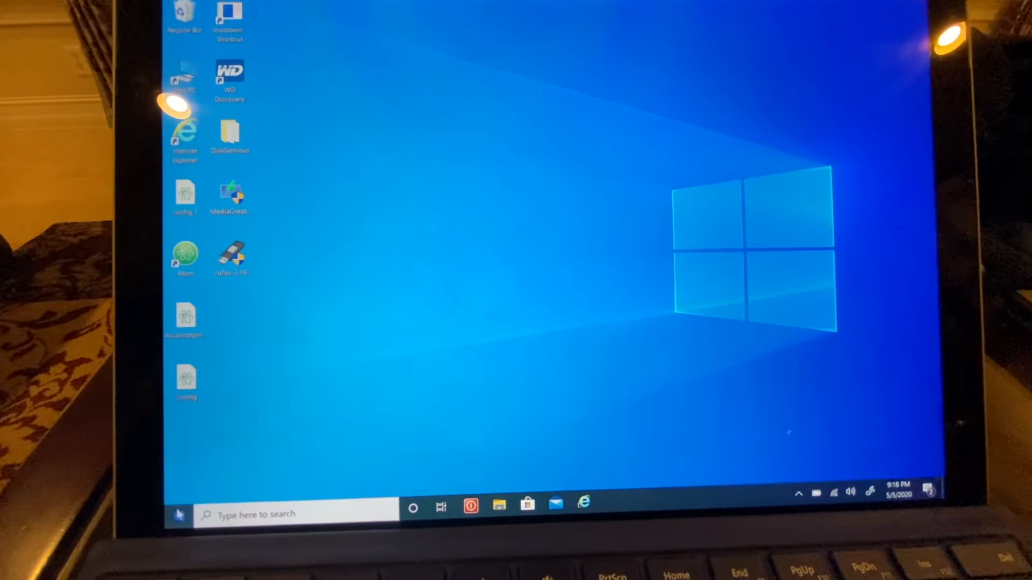
# Look through the Start menu app list, then return to the empty desktop
pyautogui.click(184, 514)
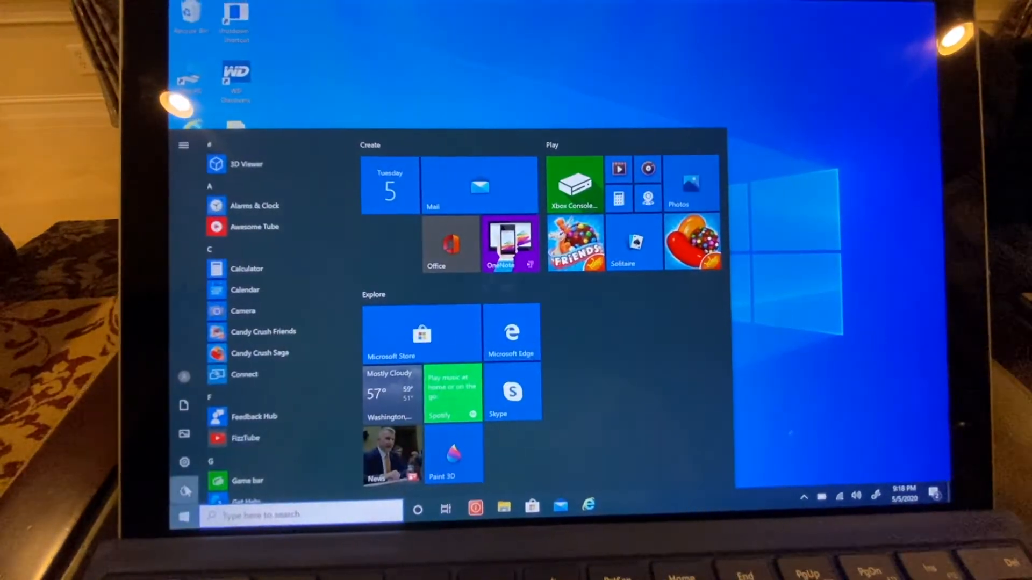
pyautogui.click(184, 489)
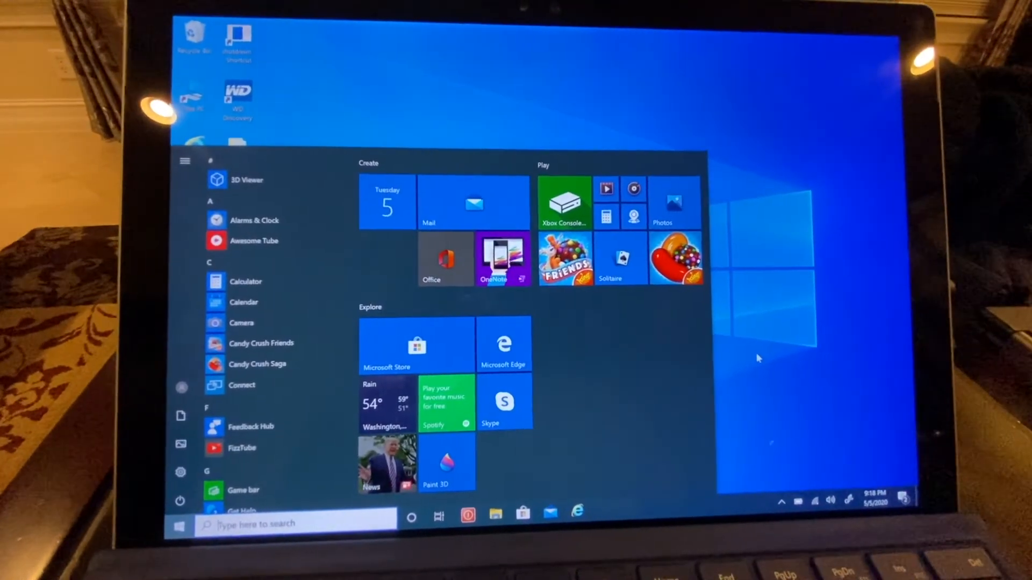
pyautogui.click(180, 526)
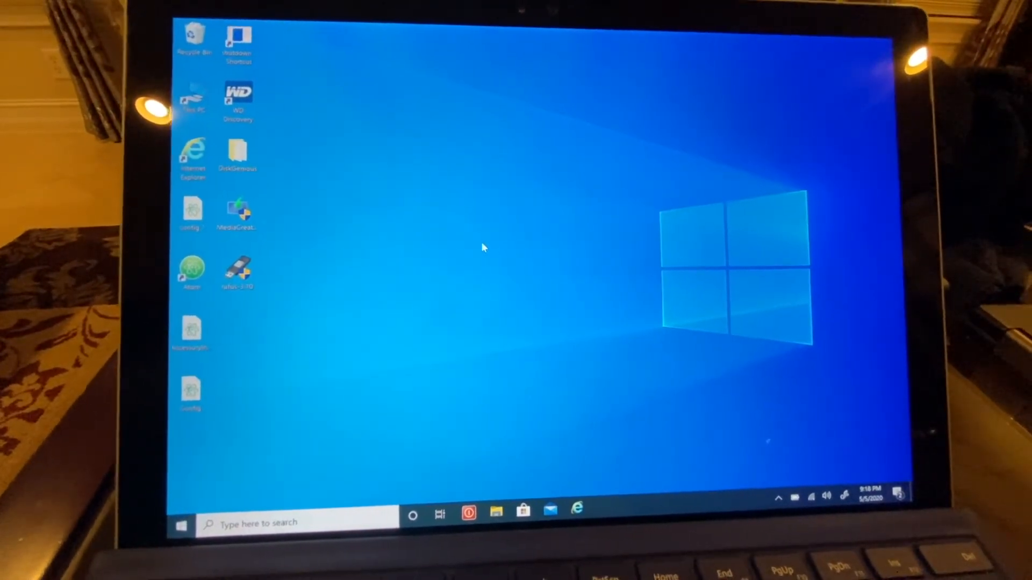
# Start the Create Shortcut wizard from the desktop's New menu
pyautogui.rightClick(483, 249)
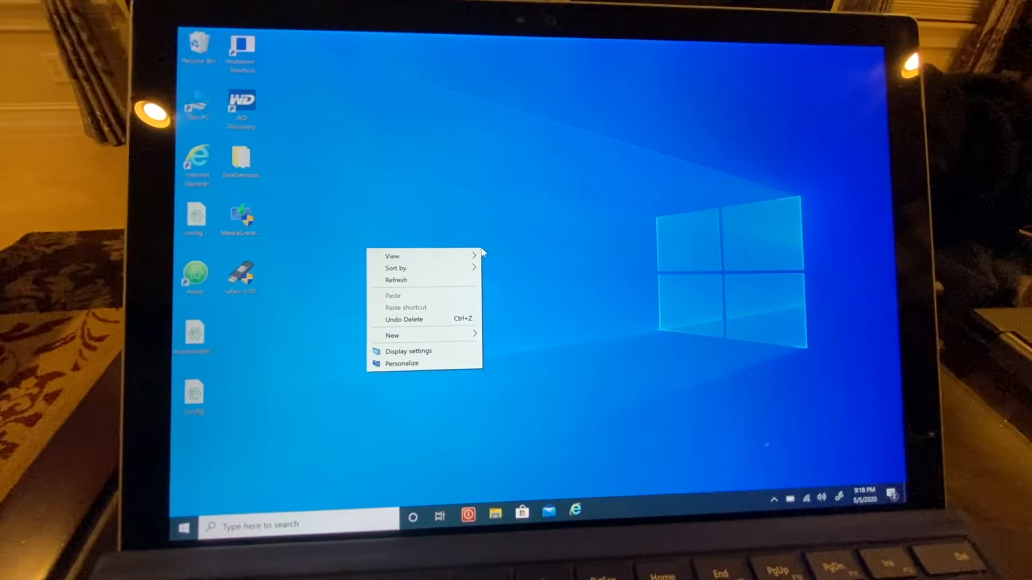
pyautogui.click(392, 338)
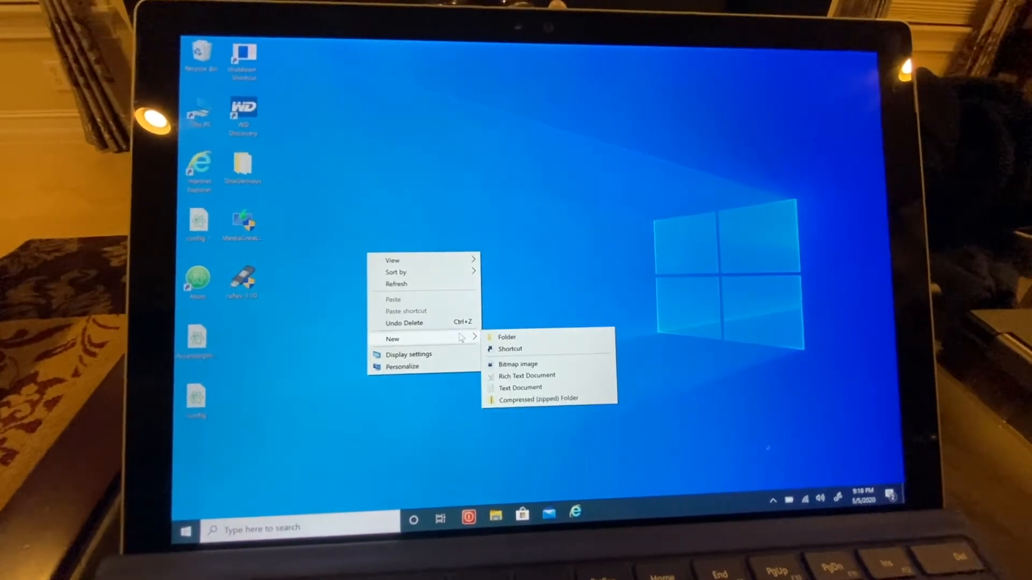
pyautogui.click(509, 349)
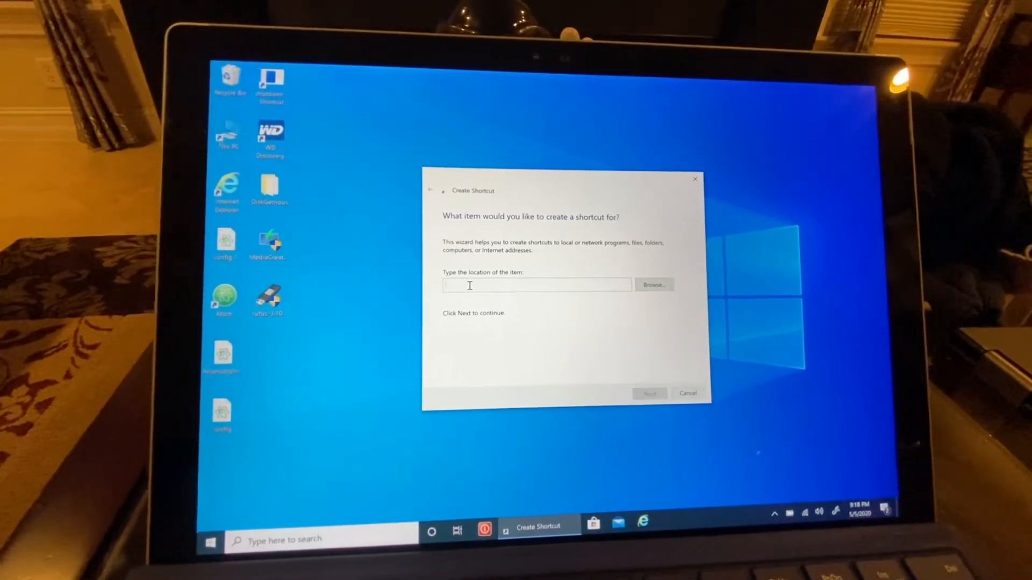
# Create the shortcut targeting 'shutdown /s /t 0' and keep the name 'shutdown'
pyautogui.write('shutdown /s /t 0')
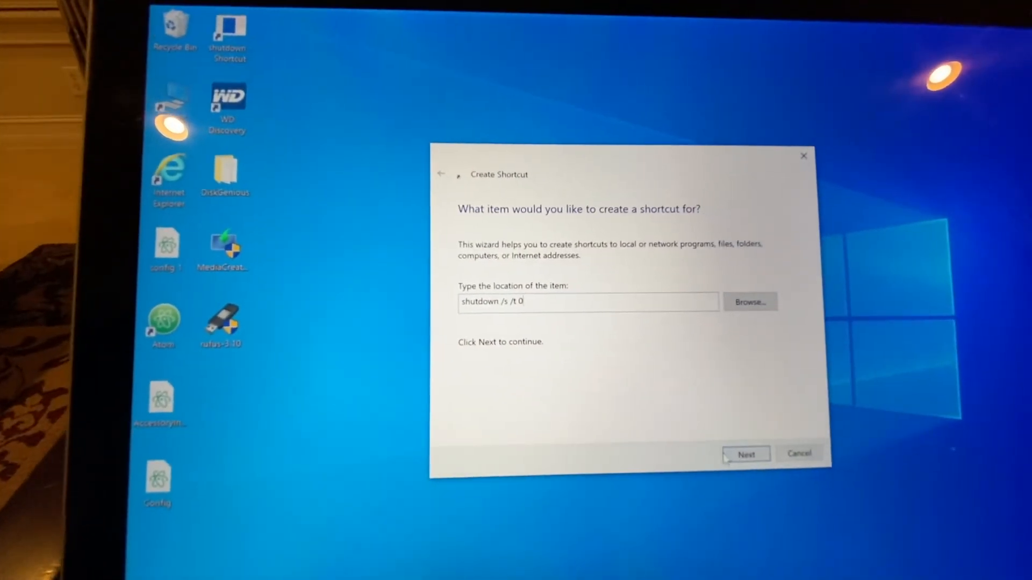
pyautogui.click(746, 454)
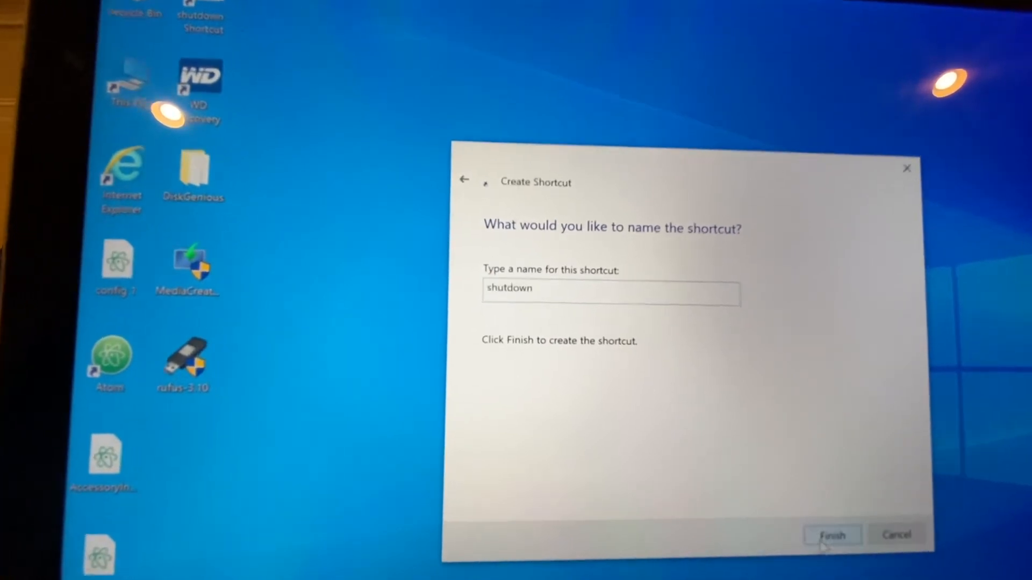
pyautogui.click(831, 536)
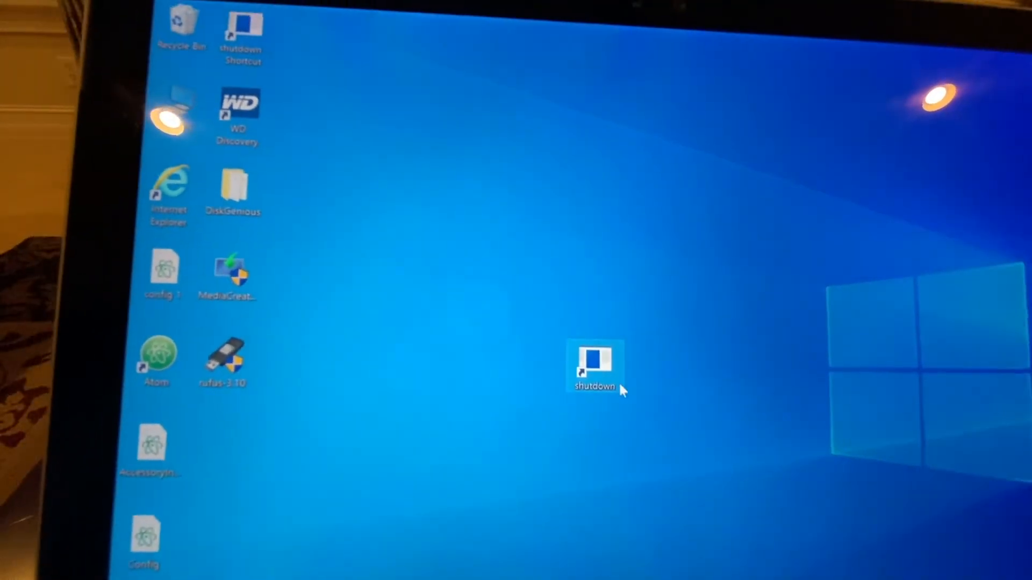
pyautogui.moveTo(596, 362)
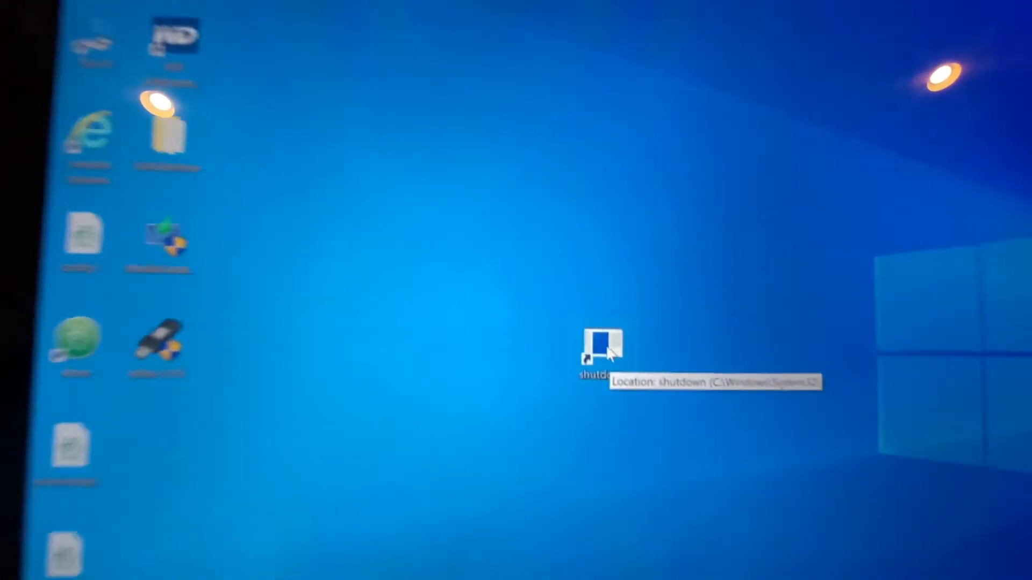
pyautogui.rightClick(600, 345)
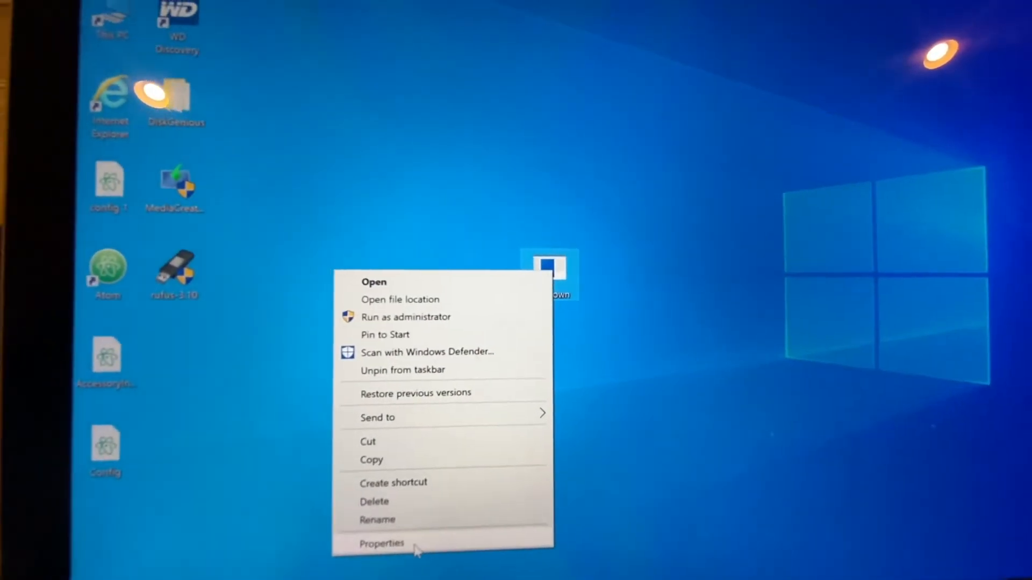
# Give the shutdown shortcut the red power icon through its Properties, past the no-icons warning
pyautogui.click(382, 543)
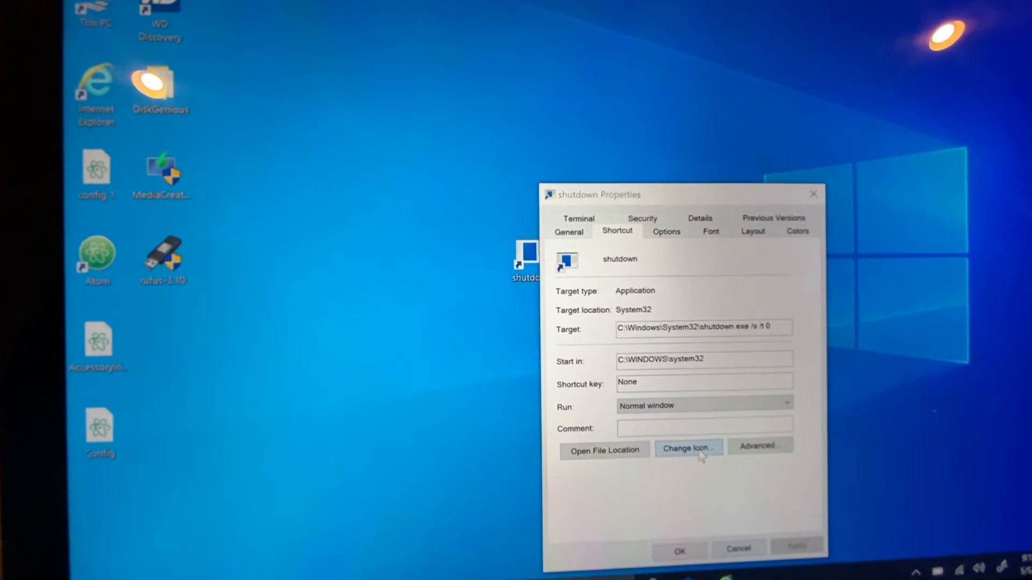
pyautogui.click(688, 448)
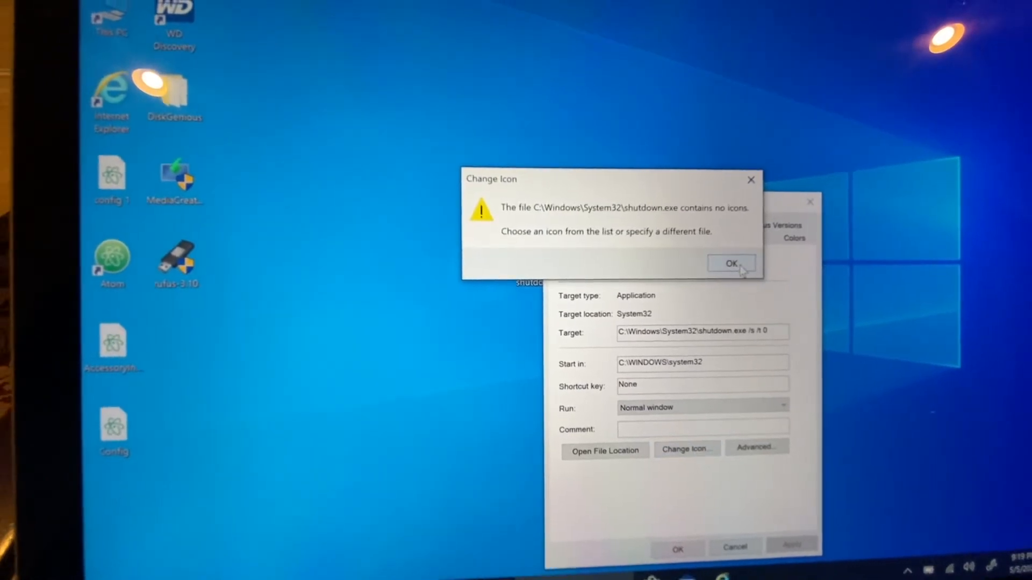
pyautogui.click(729, 263)
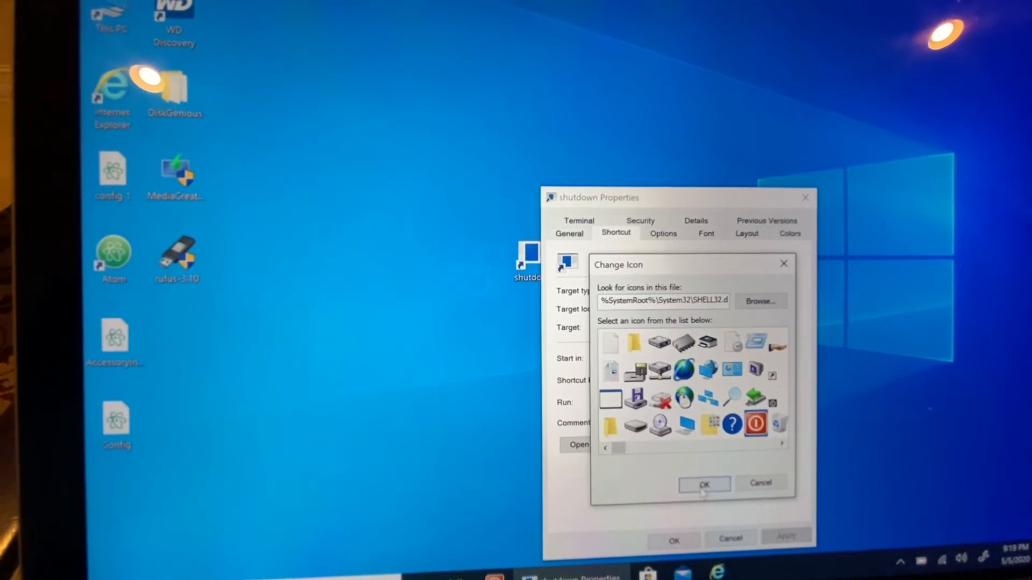
pyautogui.click(703, 483)
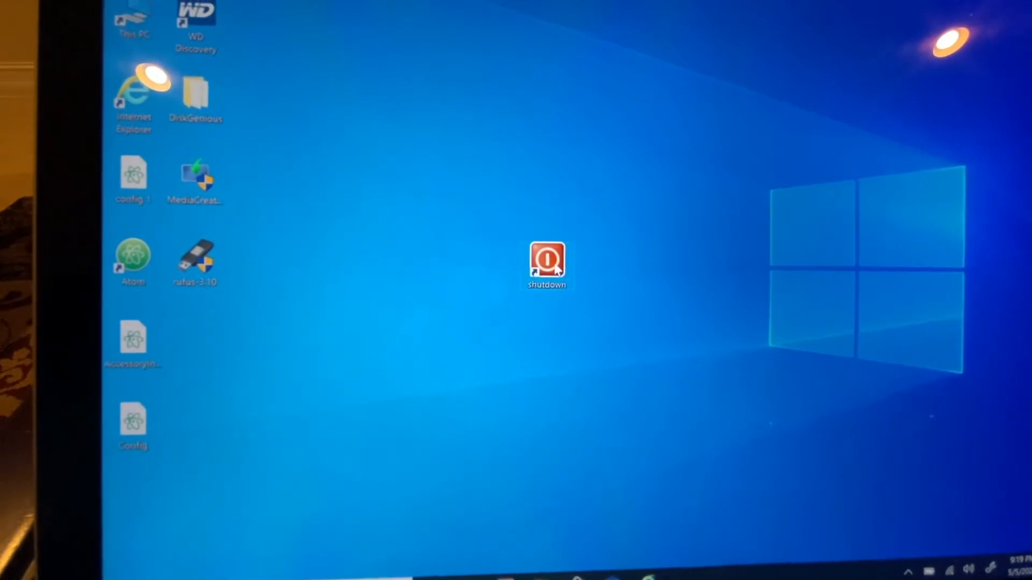
pyautogui.rightClick(547, 263)
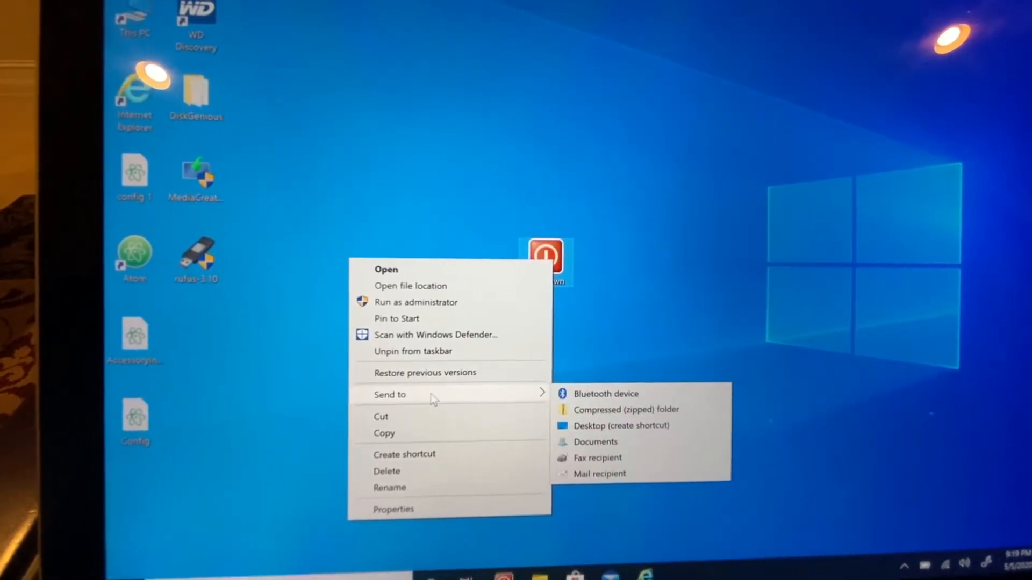
pyautogui.moveTo(424, 350)
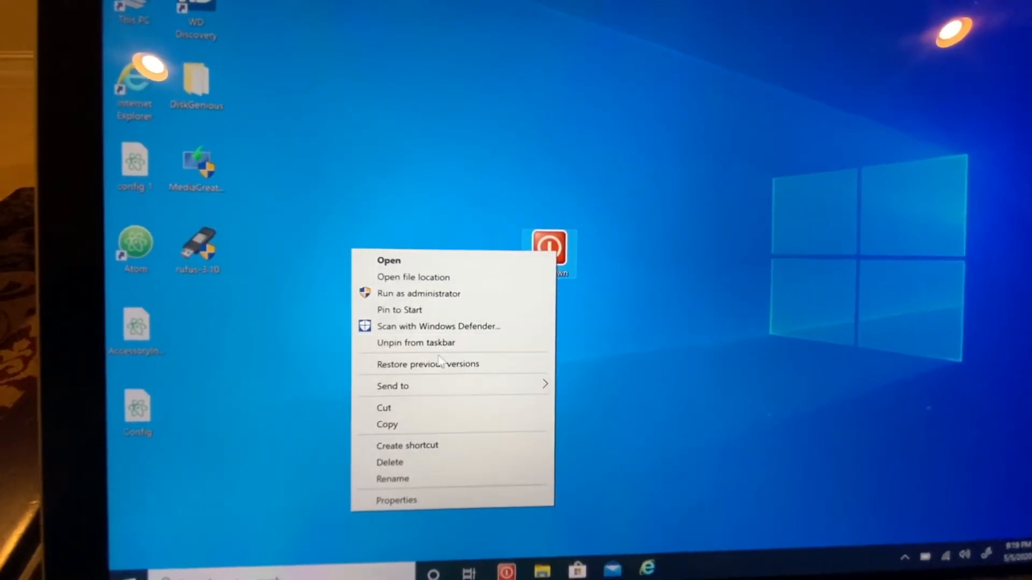
pyautogui.click(594, 426)
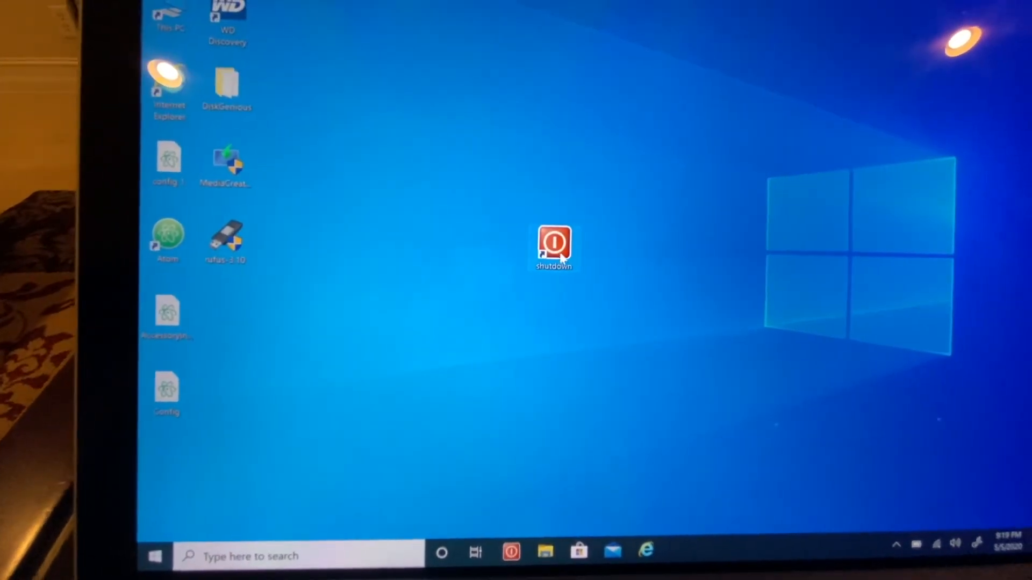
pyautogui.moveTo(545, 256)
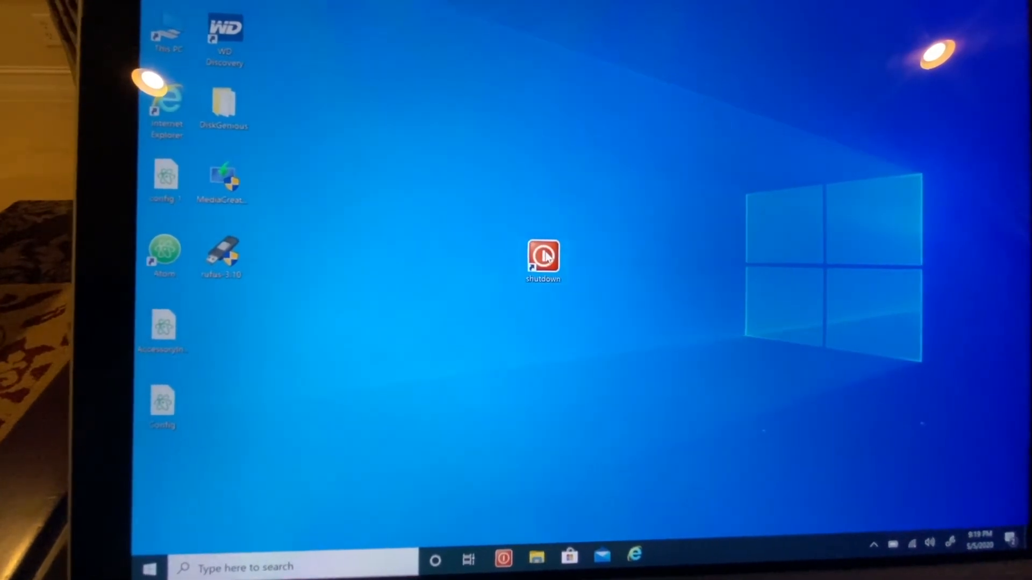
# Run the shutdown shortcut so the computer shuts down
pyautogui.doubleClick(542, 257)
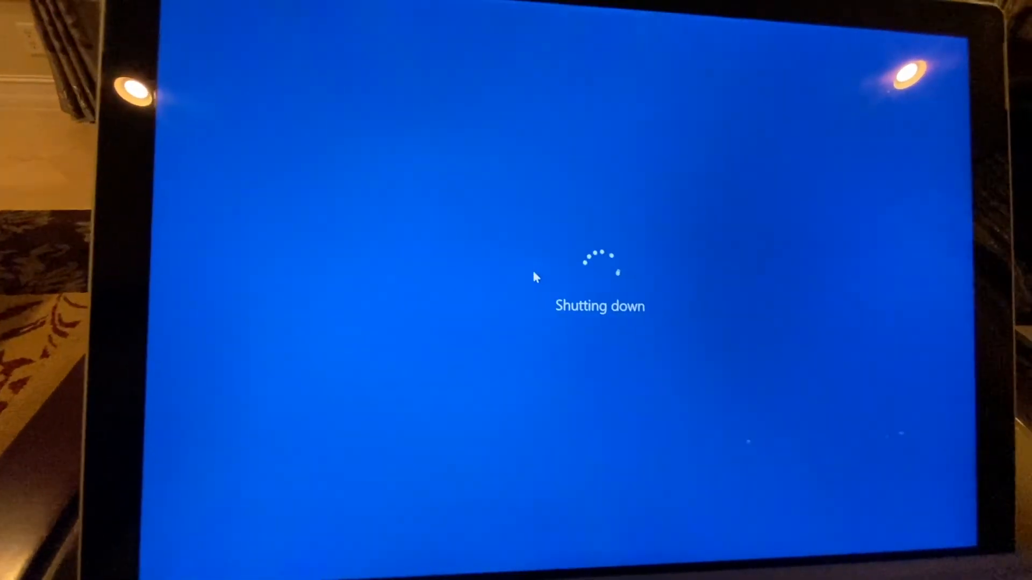